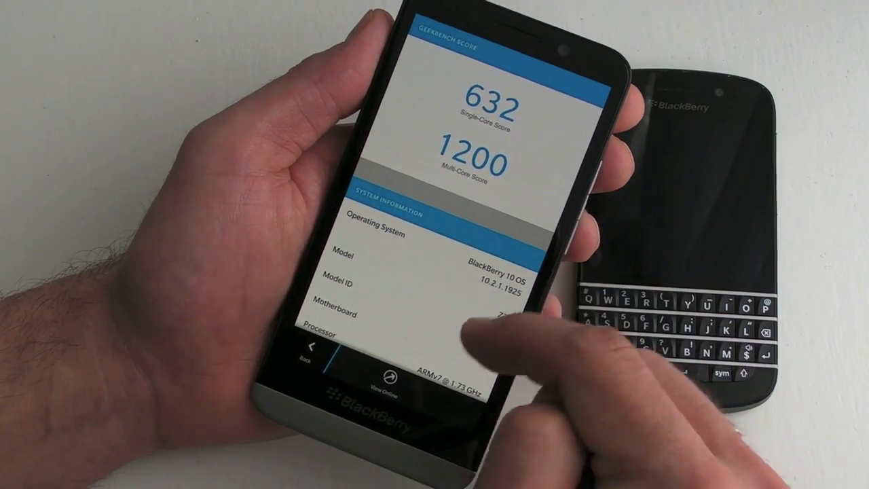
pyautogui.scroll(-3)
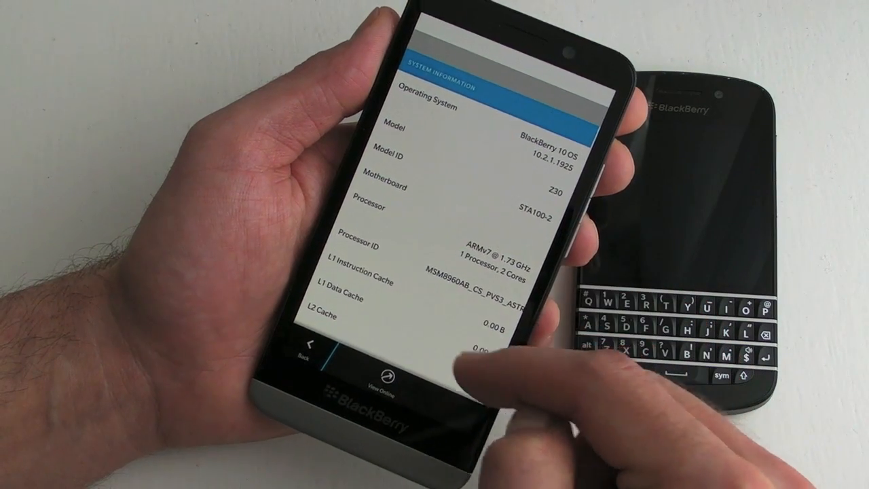
pyautogui.scroll(-3)
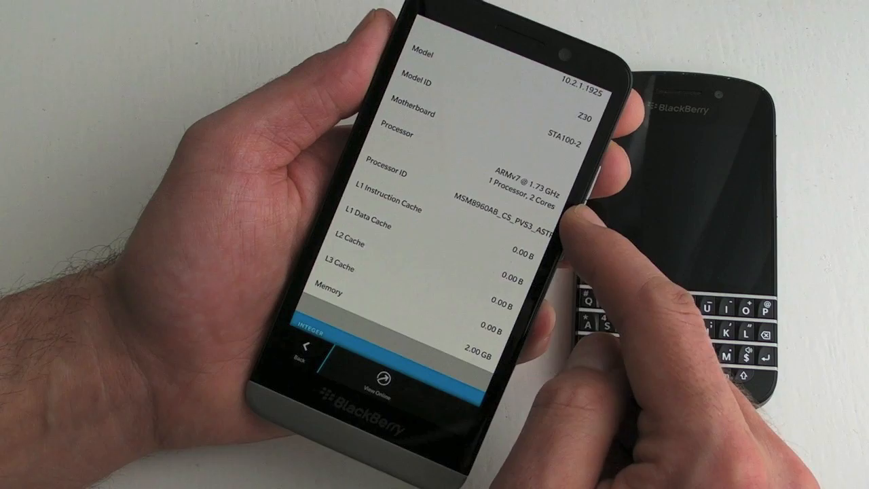
pyautogui.scroll(-3)
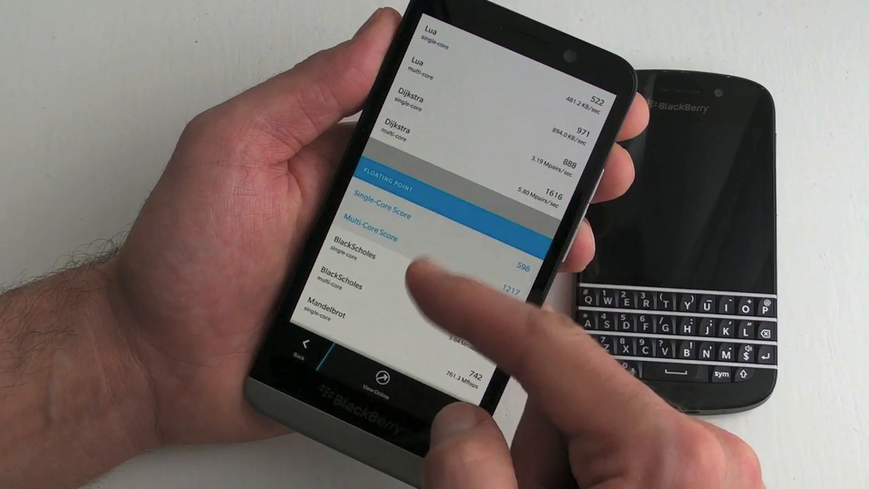
pyautogui.scroll(3)
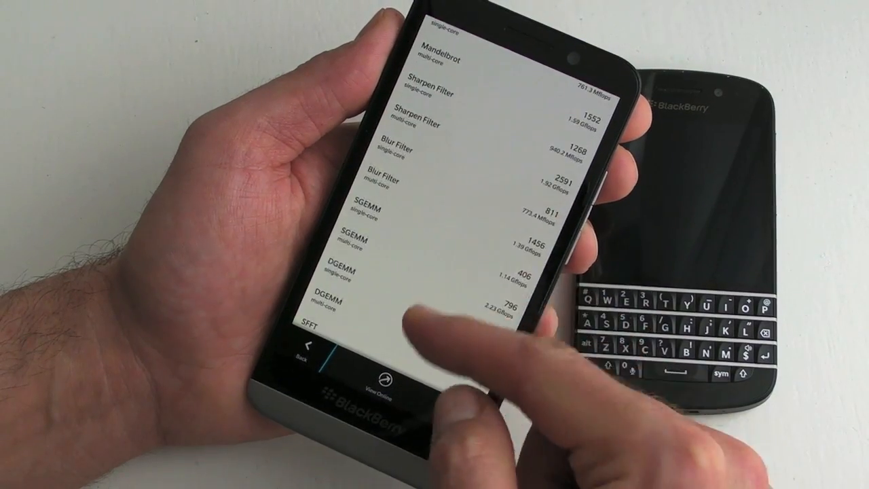
pyautogui.scroll(3)
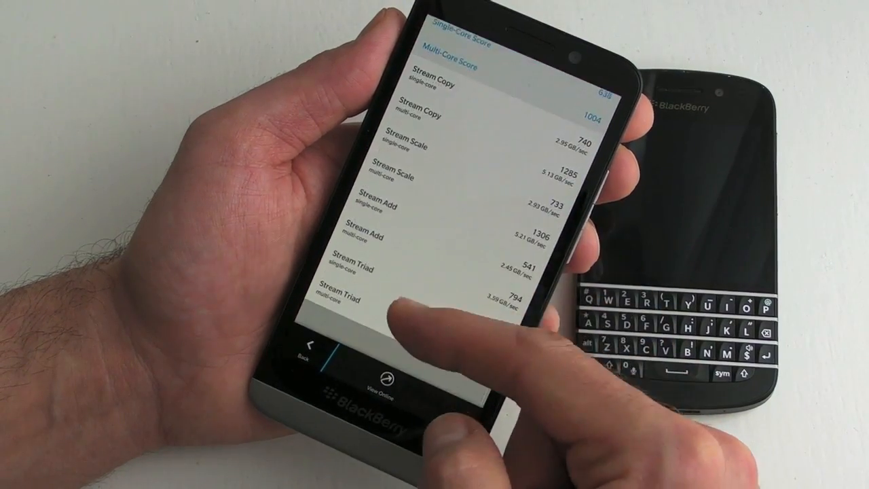
pyautogui.scroll(-3)
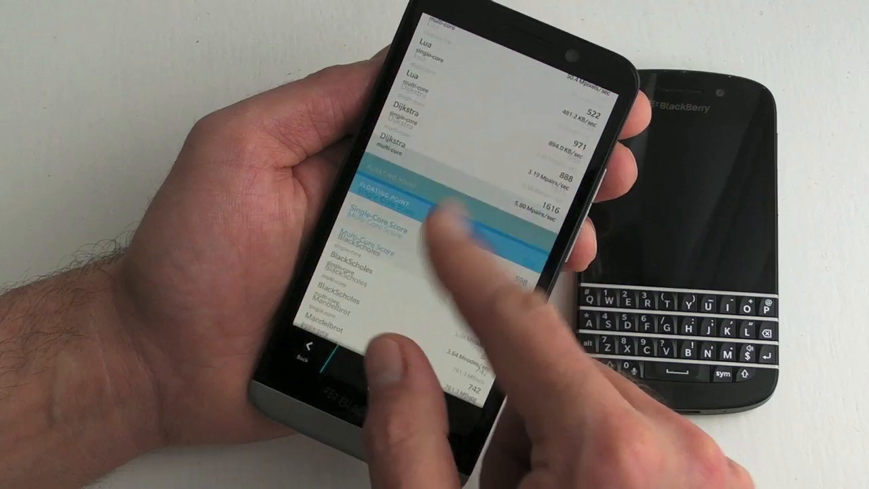